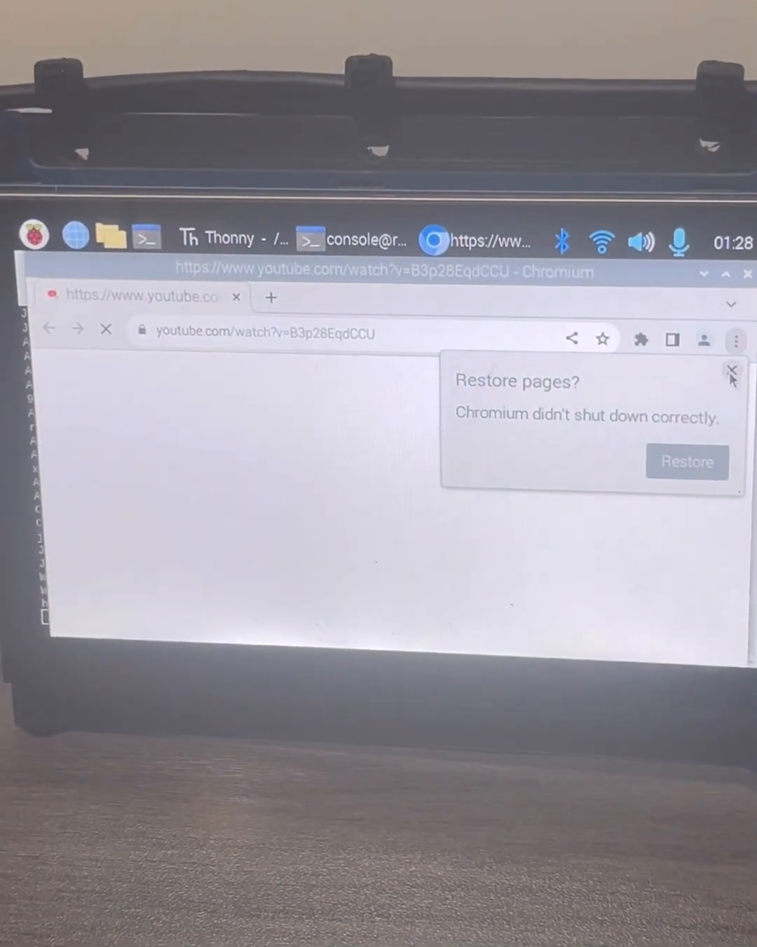
Dismiss the 'Restore pages?' bubble so the YouTube classic rock video page finishes loading
left_click(713, 371)
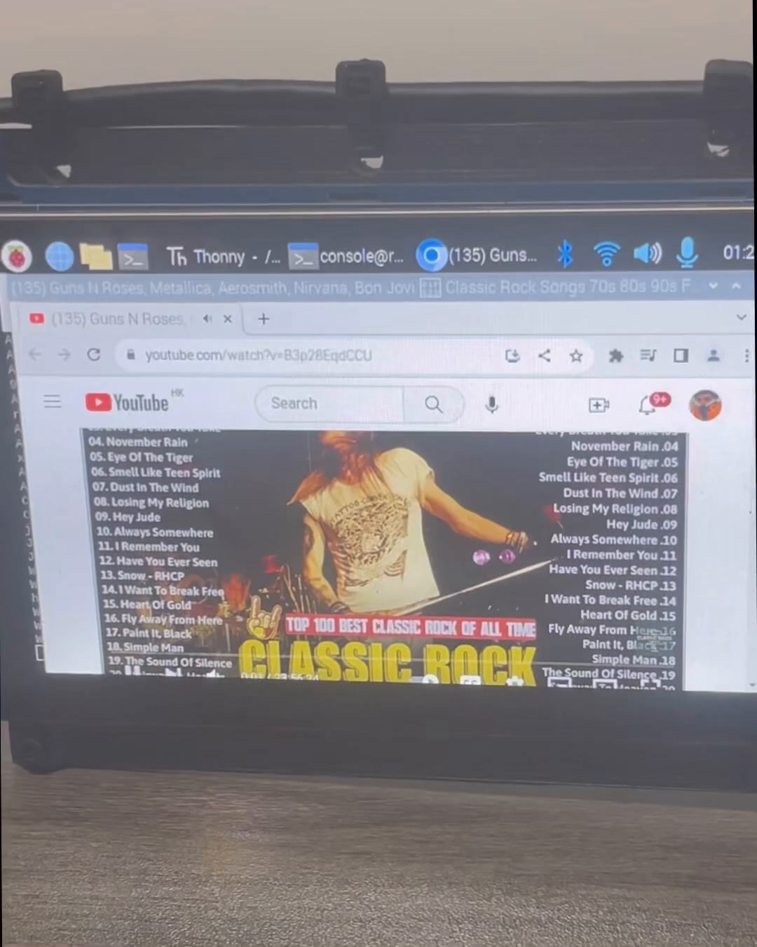